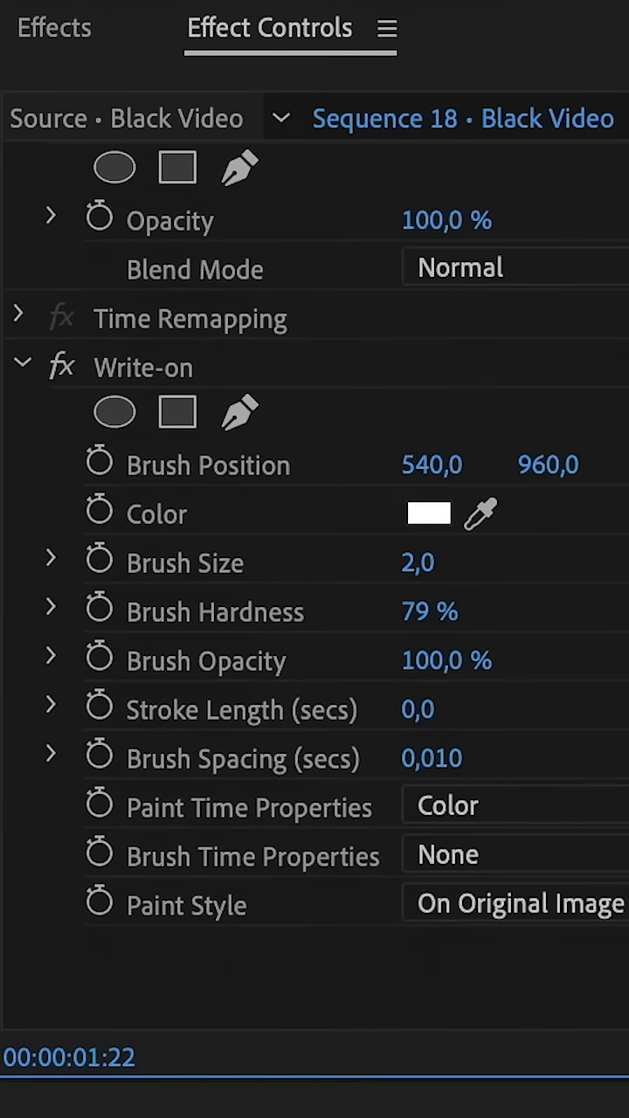
Enter 5 as the Write-on Brush Size in Effect Controls.
left_click(417, 562)
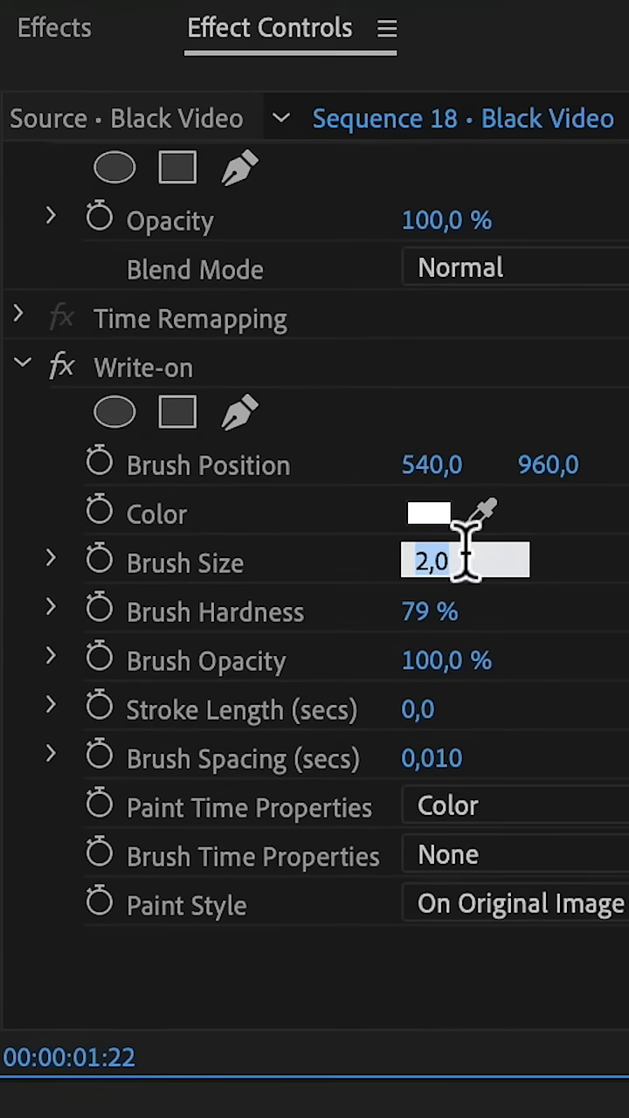
type("5")
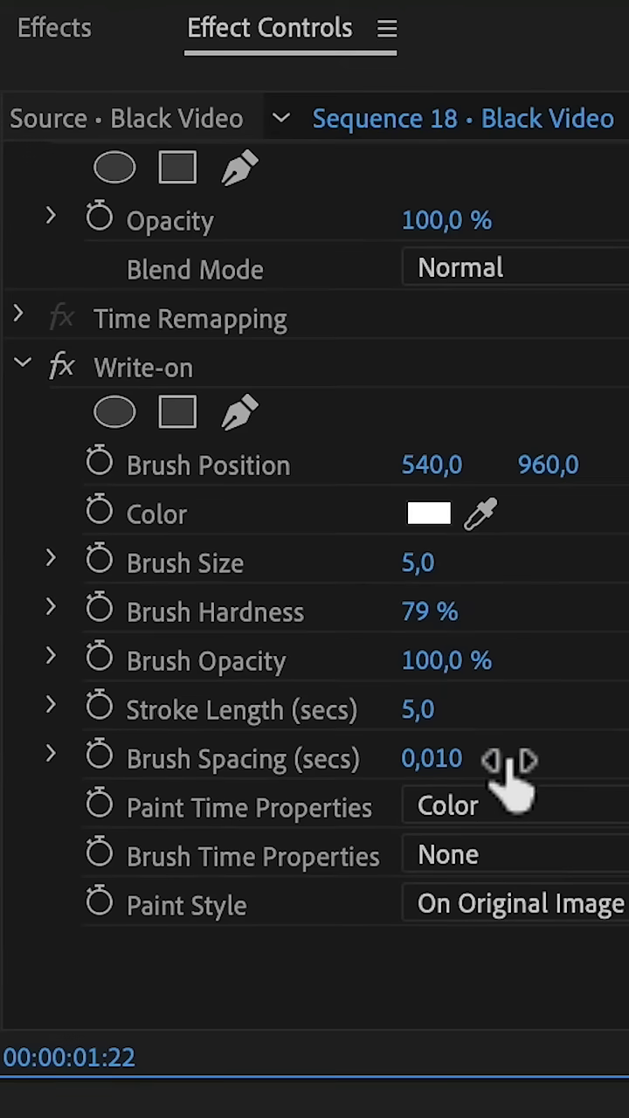
Set Write-on Brush Spacing to 0.001 and Paint Style to On Transparent.
left_click(430, 758)
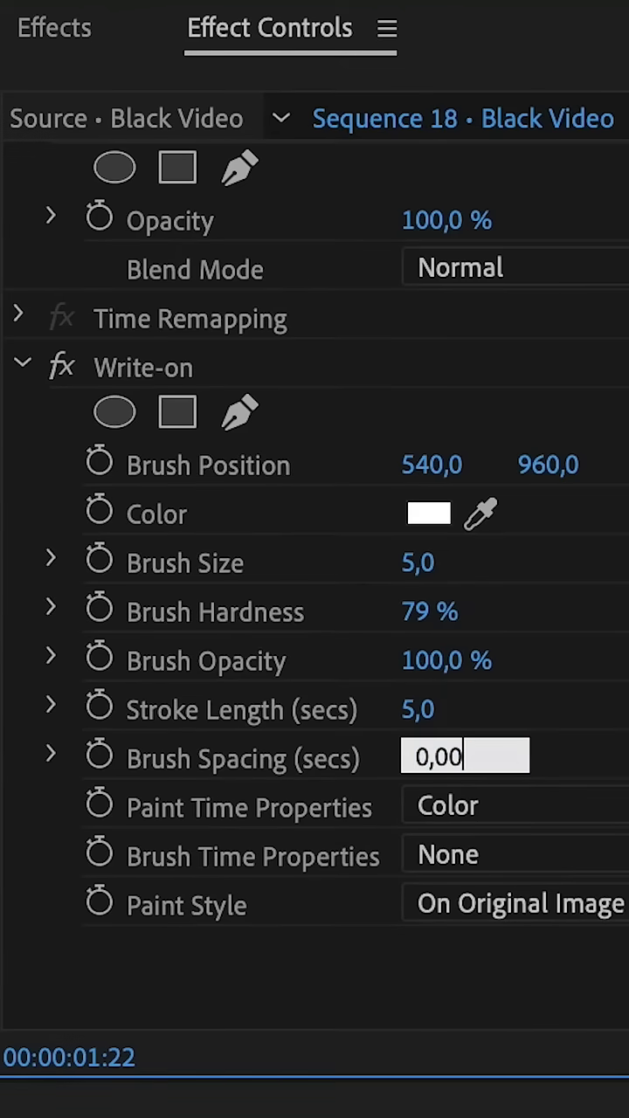
type("1")
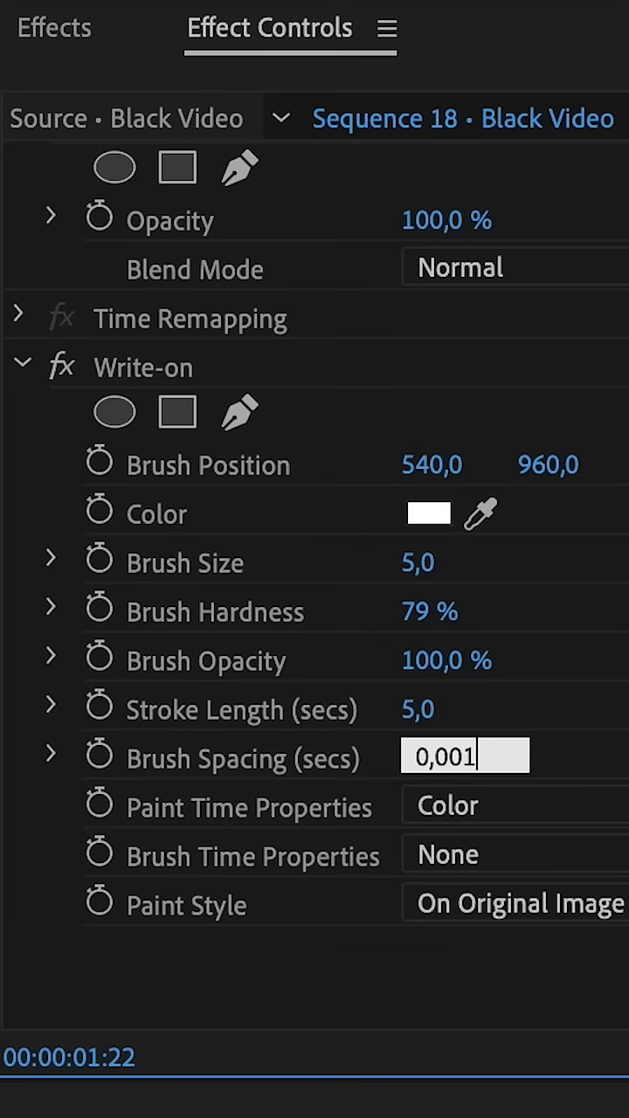
left_click(516, 902)
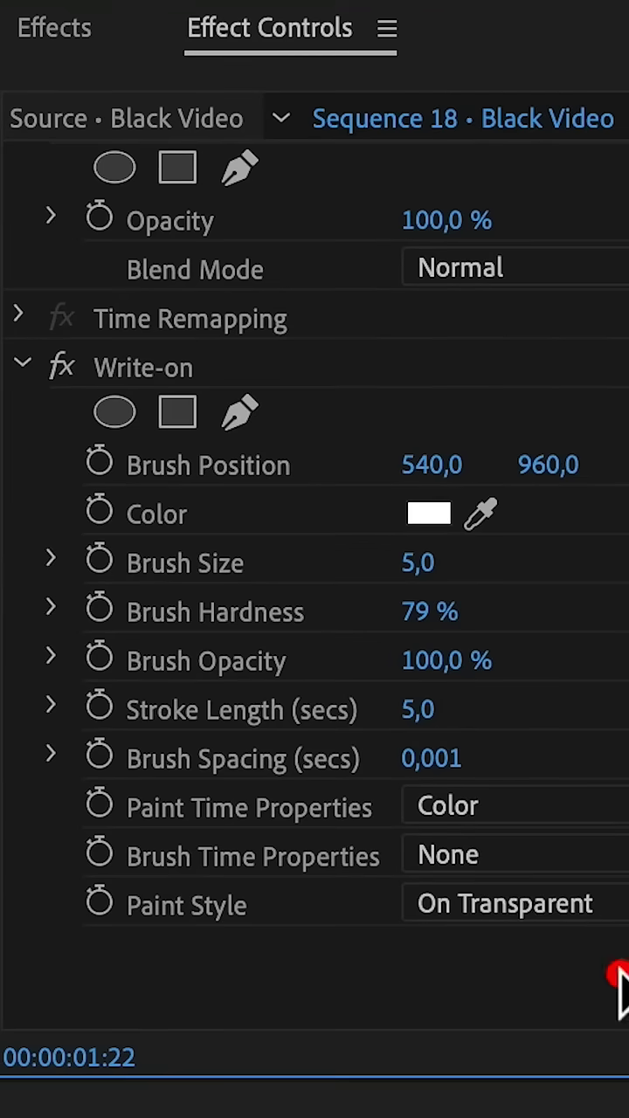
left_click(143, 367)
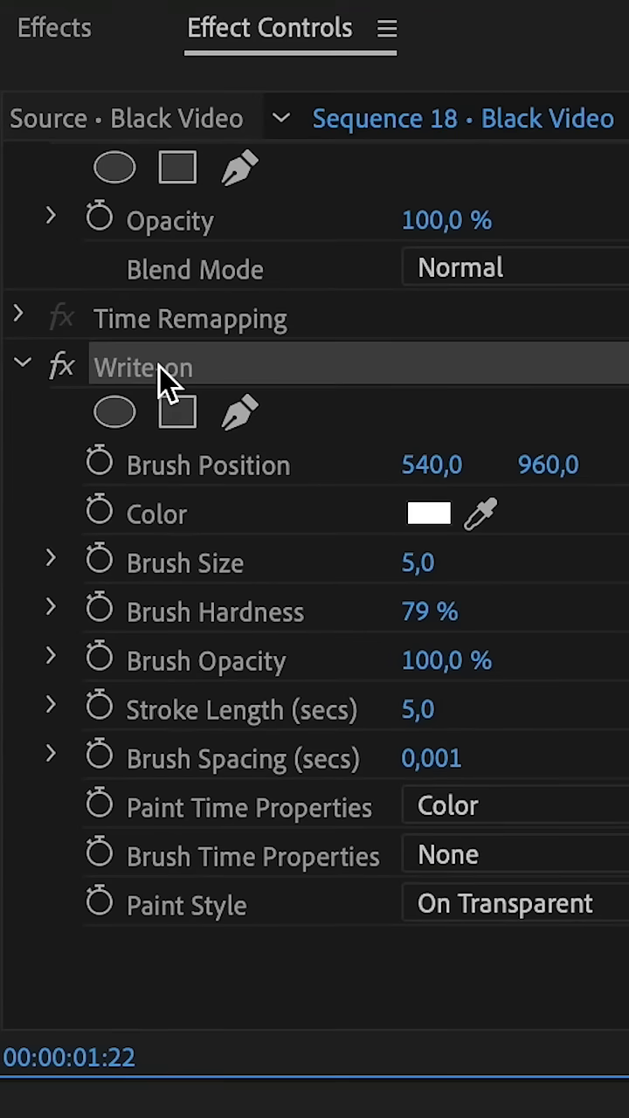